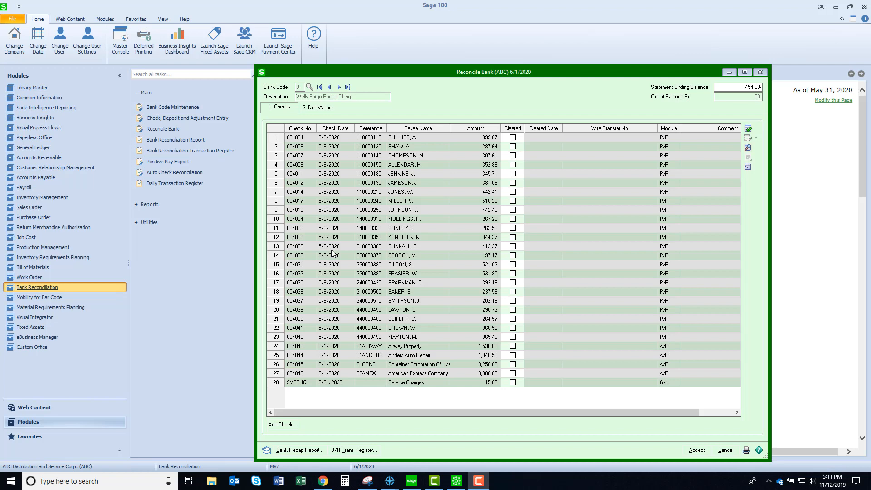
mouse_move(306, 334)
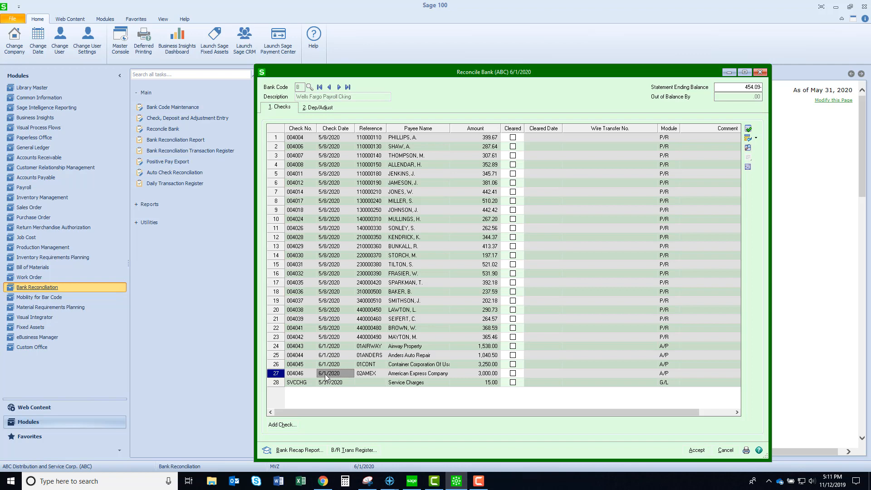
mouse_move(489, 125)
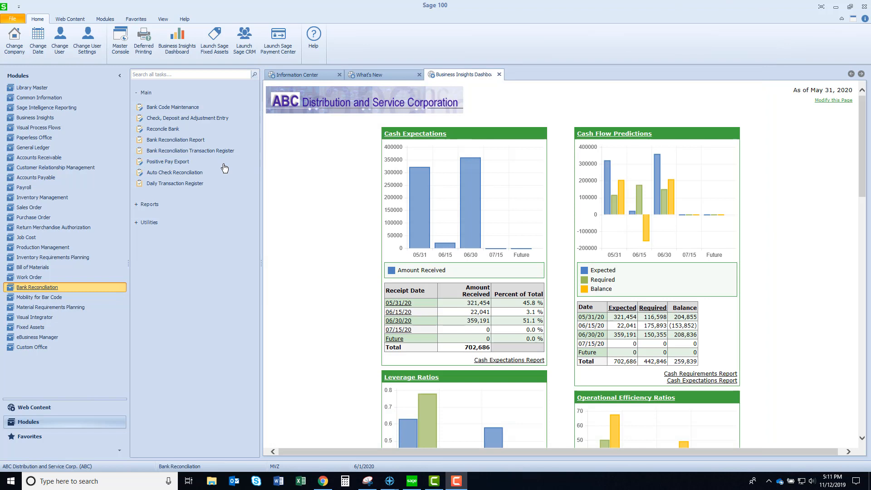
Run Auto Check Reconciliation with the Auto Recon setting and preview the My Bank.csv log showing four checks, none rejected.
left_click(174, 173)
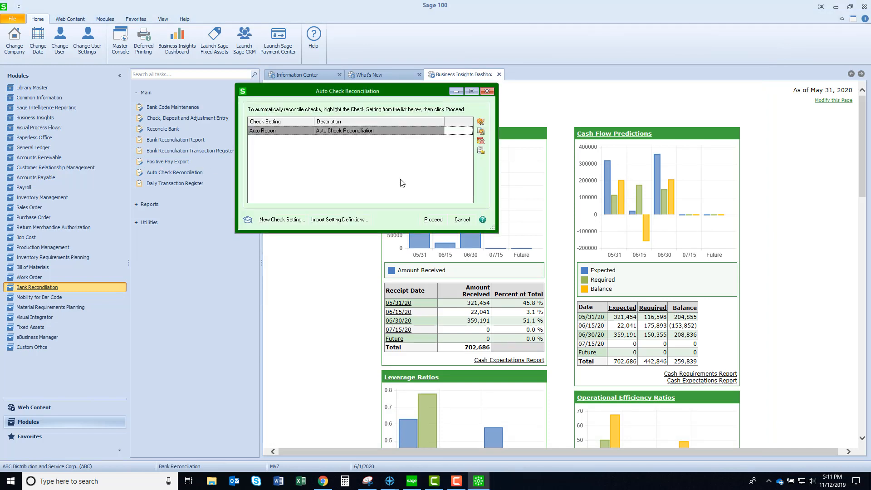
left_click(433, 219)
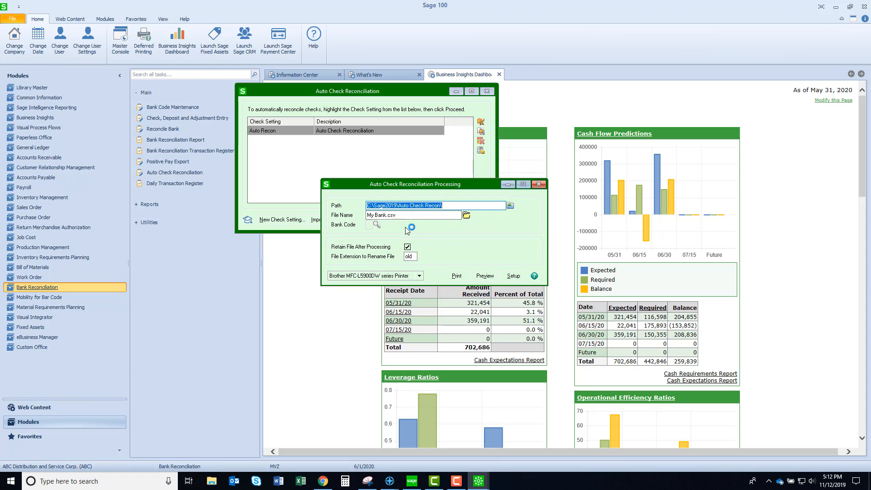
mouse_move(486, 277)
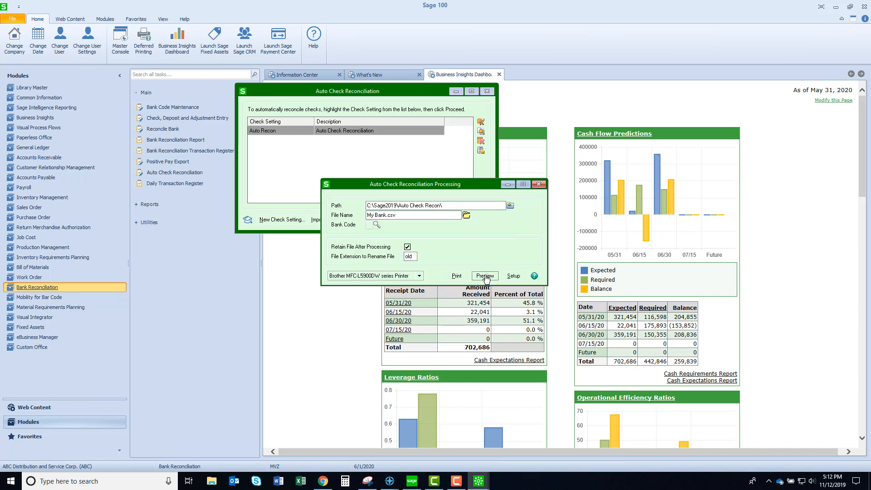
left_click(483, 276)
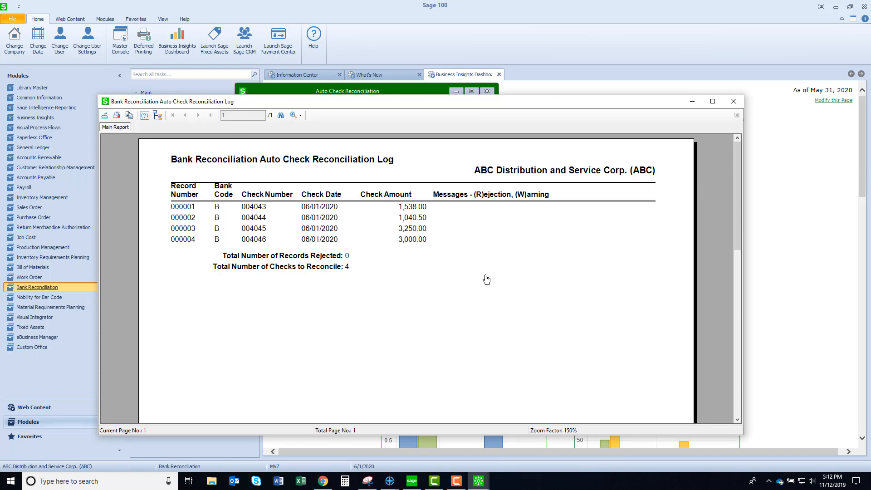
left_click(733, 101)
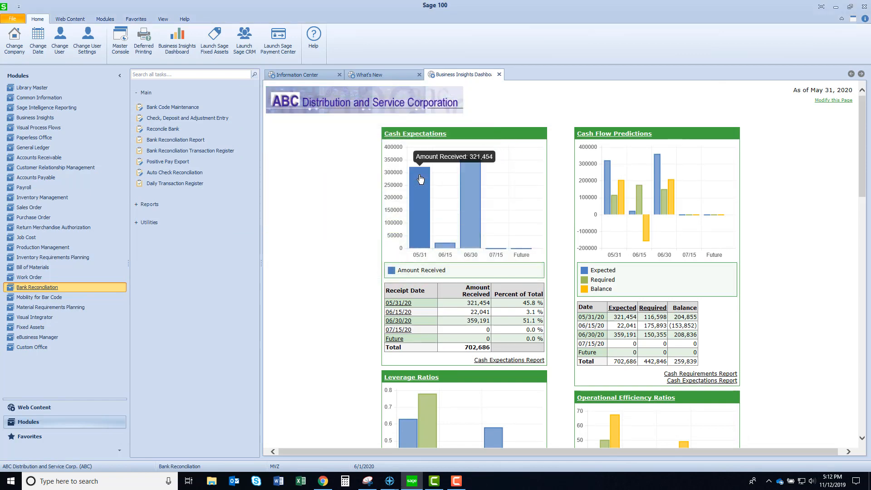
mouse_move(162, 129)
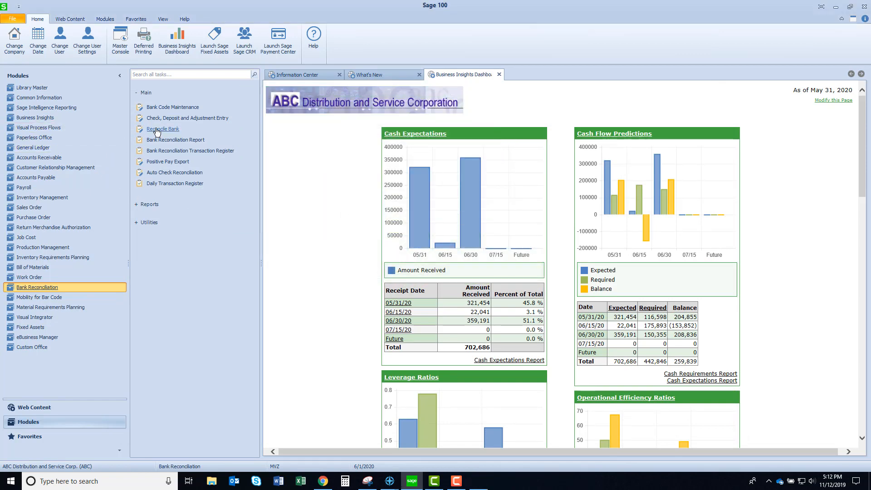
Reopen Reconcile Bank to compare the cleared checks 4043–4046 with the bank file.
left_click(162, 129)
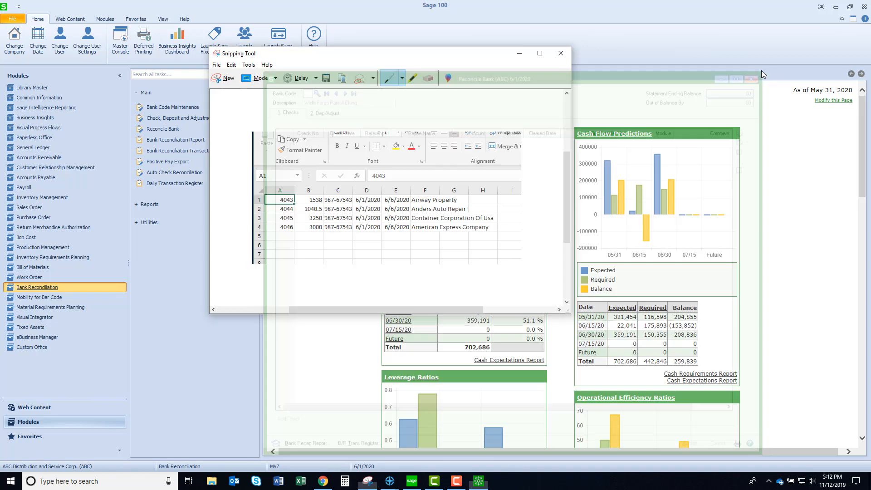
Start the Modify Auto Check Reconciliation Wizard for the Auto Recon setting and reach its name and description.
left_click(559, 53)
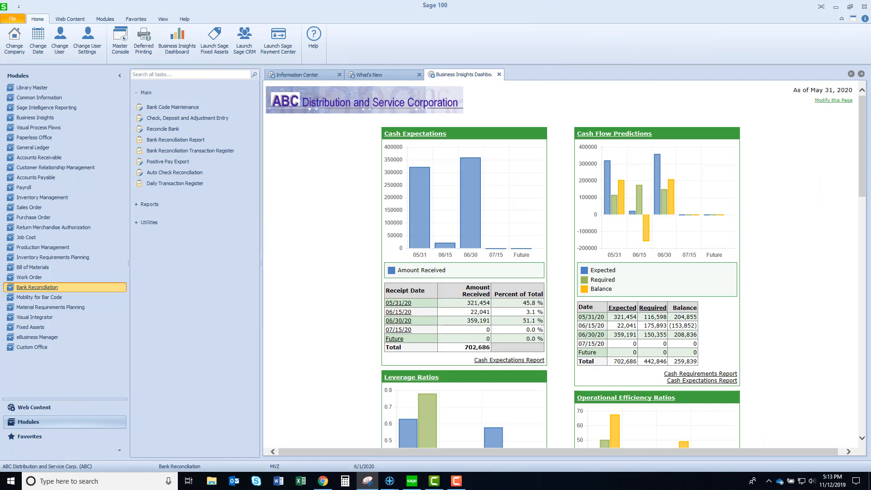
mouse_move(174, 173)
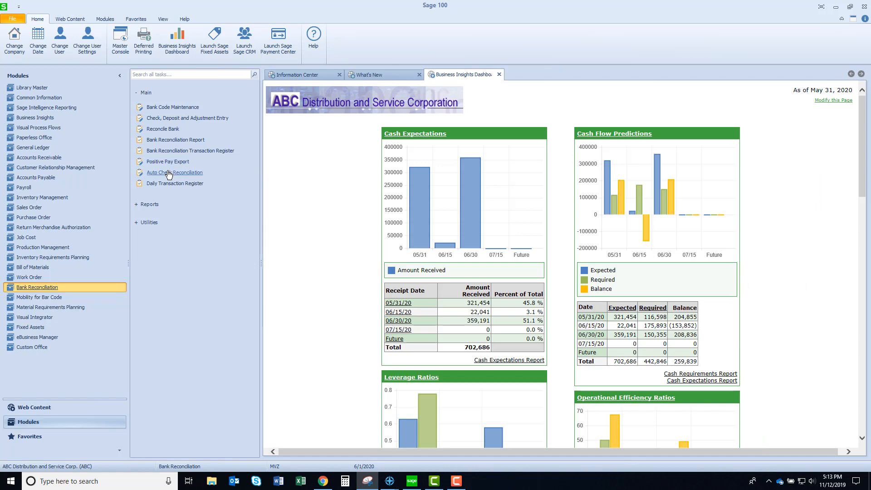
left_click(174, 173)
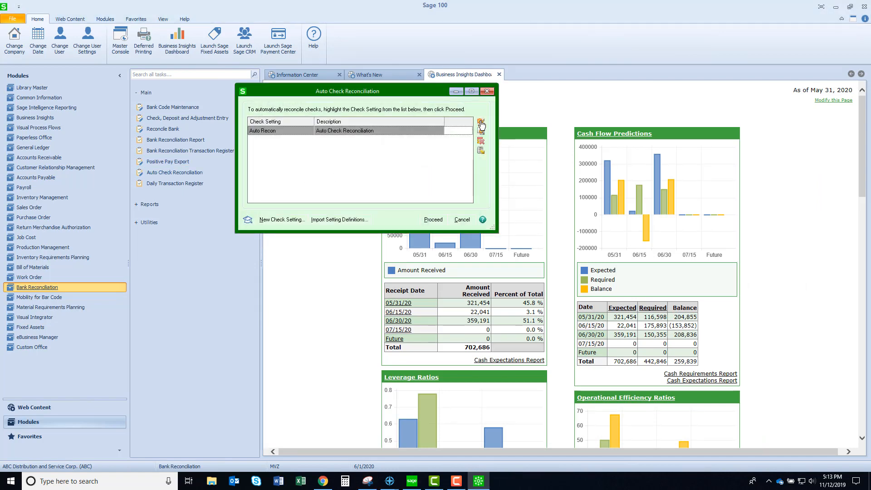
left_click(480, 123)
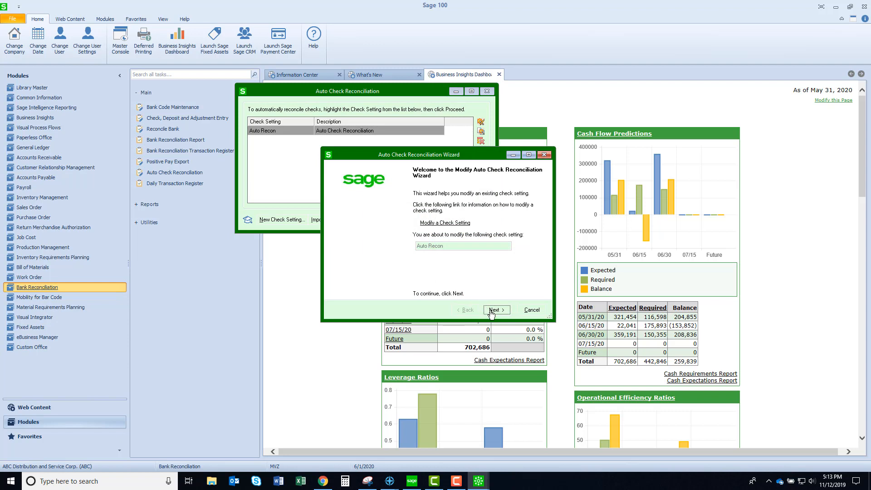
left_click(493, 310)
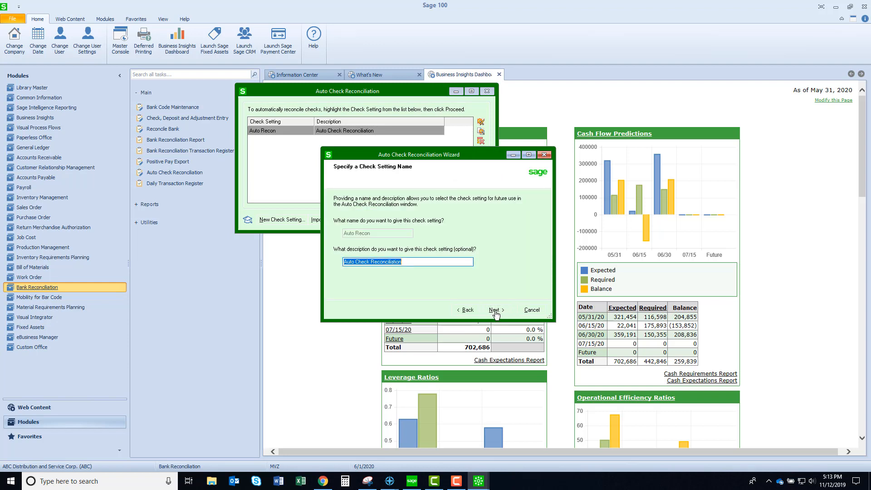
mouse_move(386, 218)
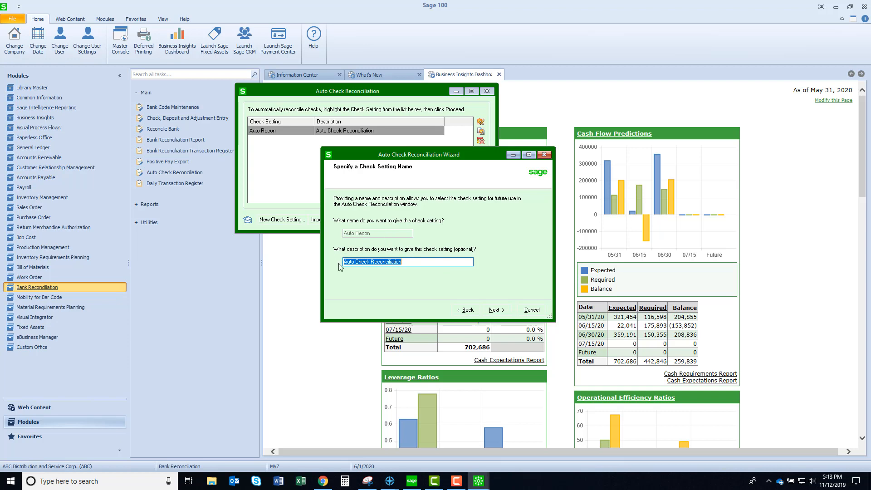
Keep the file format as Comma Delimited and advance to the header record requirement.
left_click(493, 310)
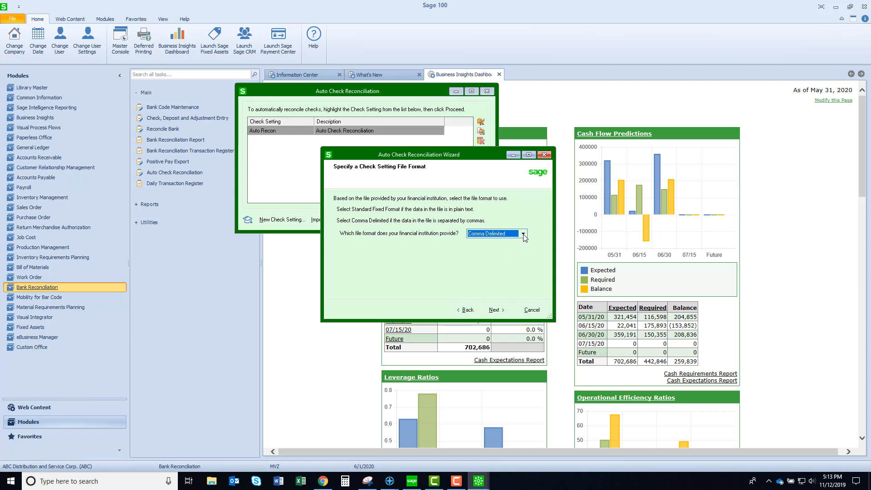
left_click(522, 233)
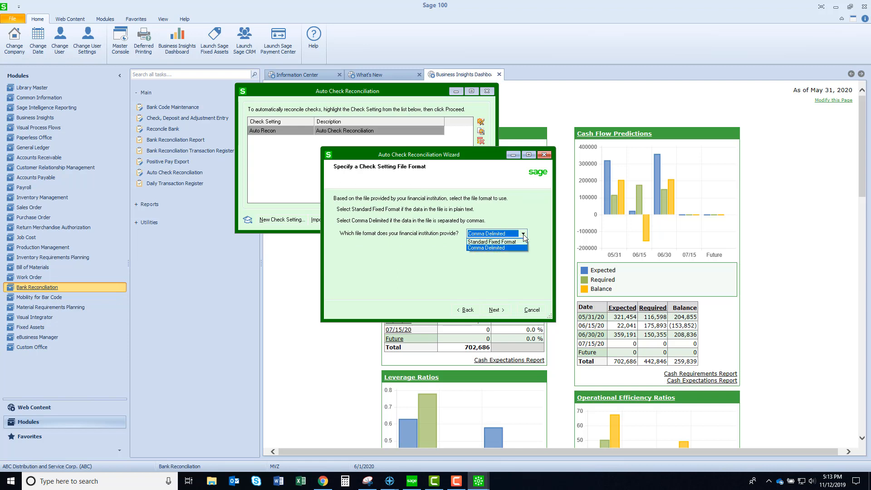
left_click(488, 247)
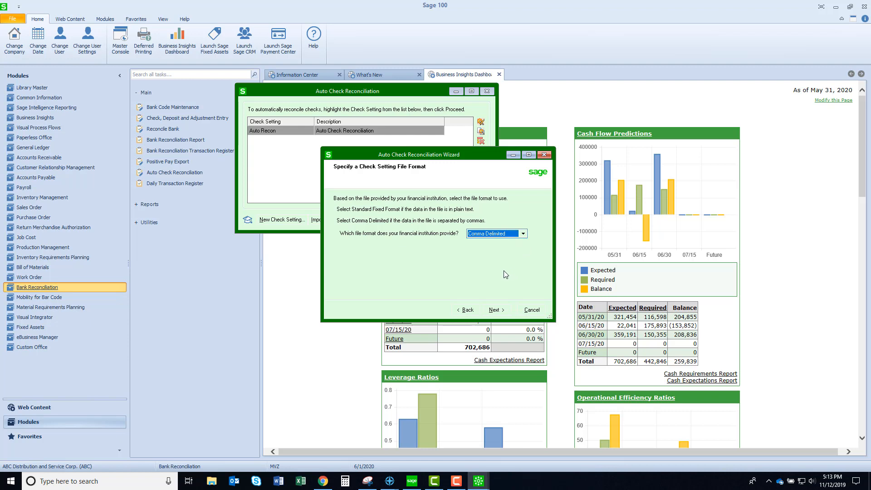
mouse_move(473, 277)
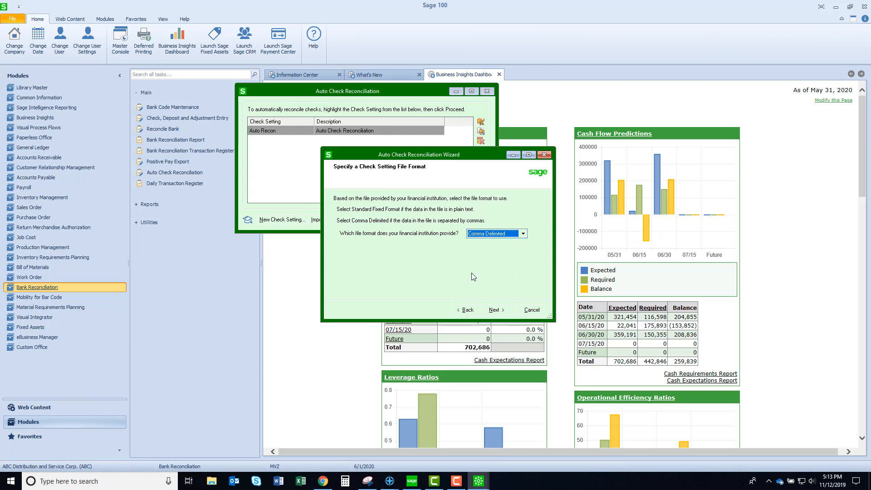
left_click(493, 310)
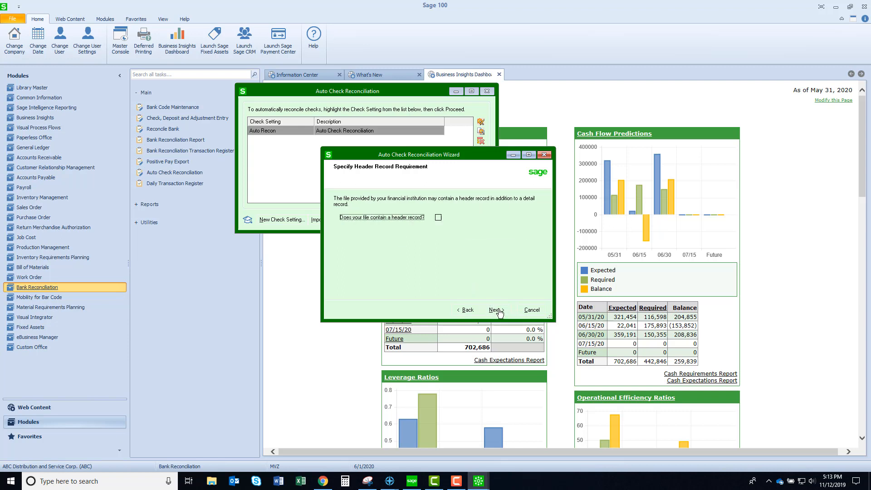
mouse_move(372, 261)
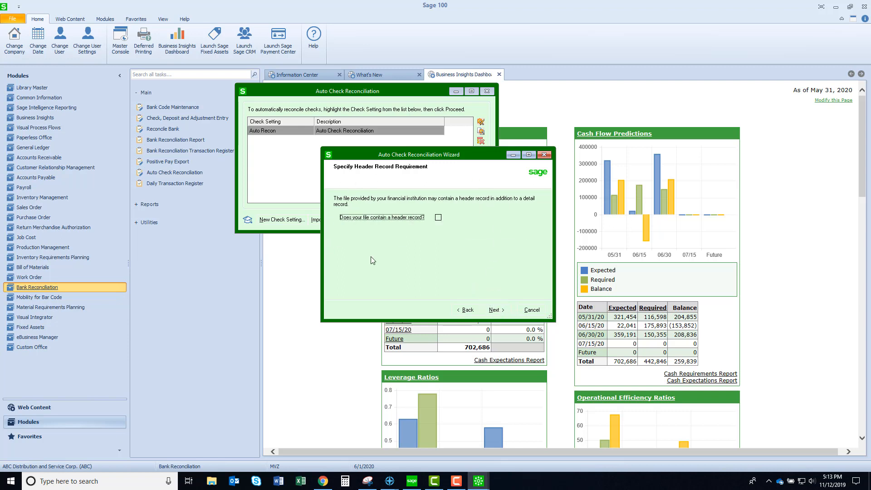
mouse_move(472, 299)
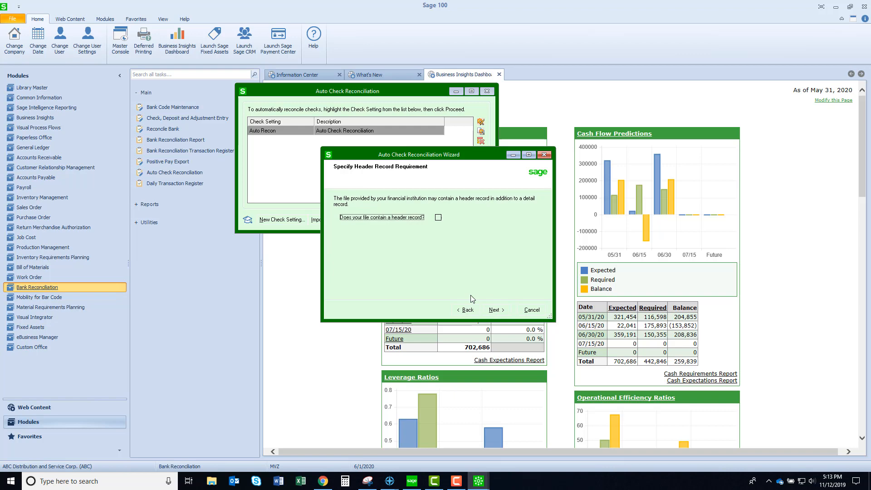
Review the detail record layout, keeping the MM/DD/YYYY format for Check Date.
left_click(495, 310)
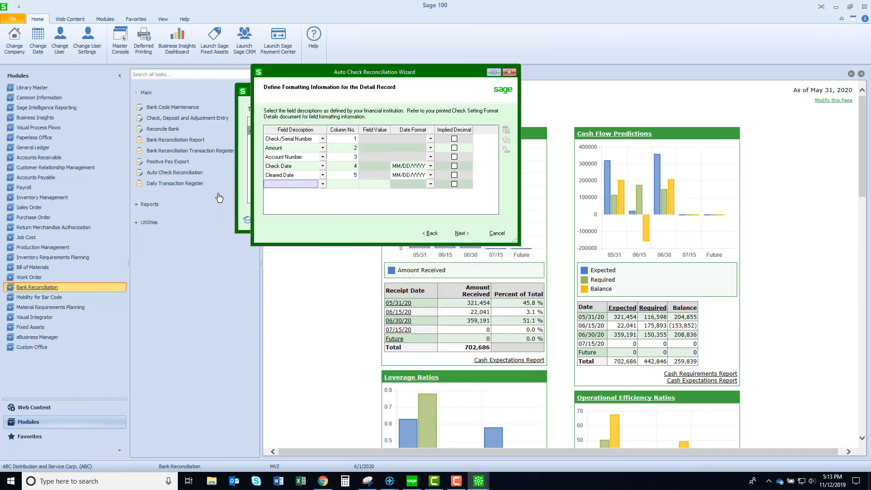
mouse_move(300, 142)
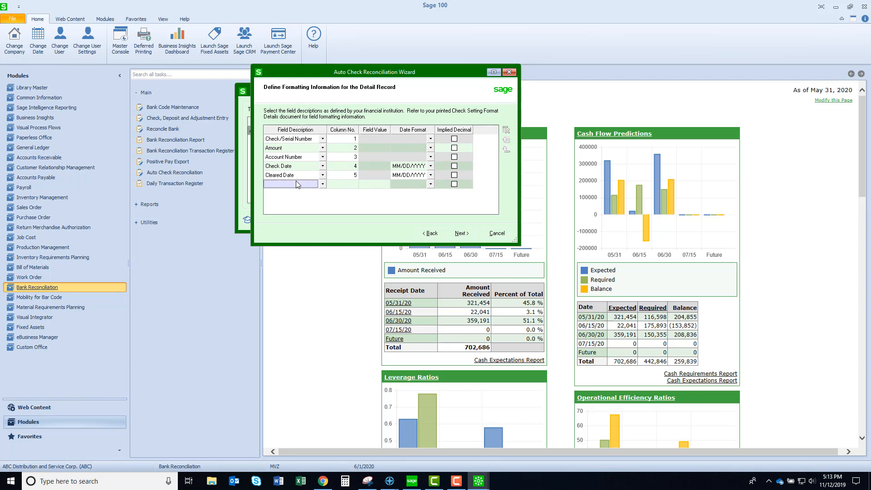
mouse_move(280, 144)
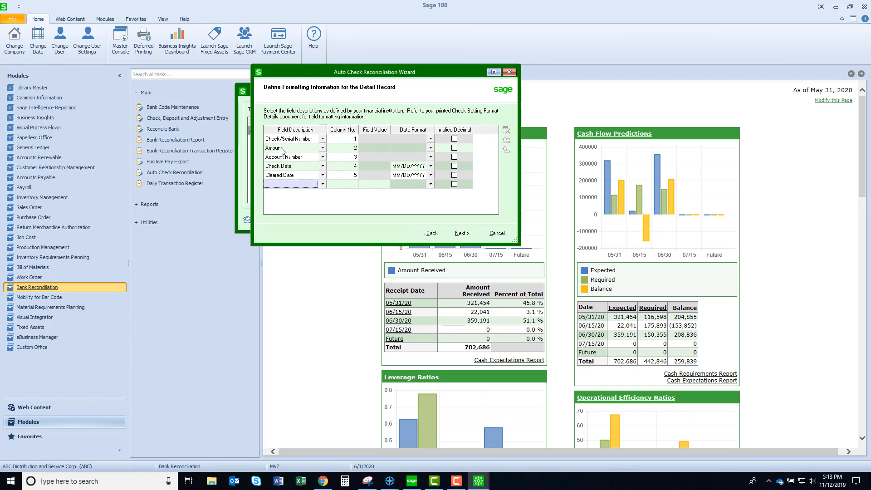
mouse_move(278, 179)
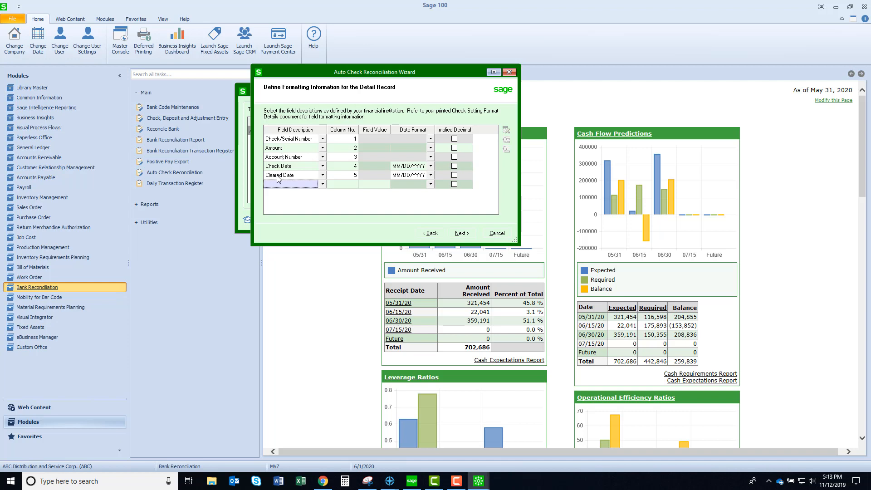
mouse_move(432, 170)
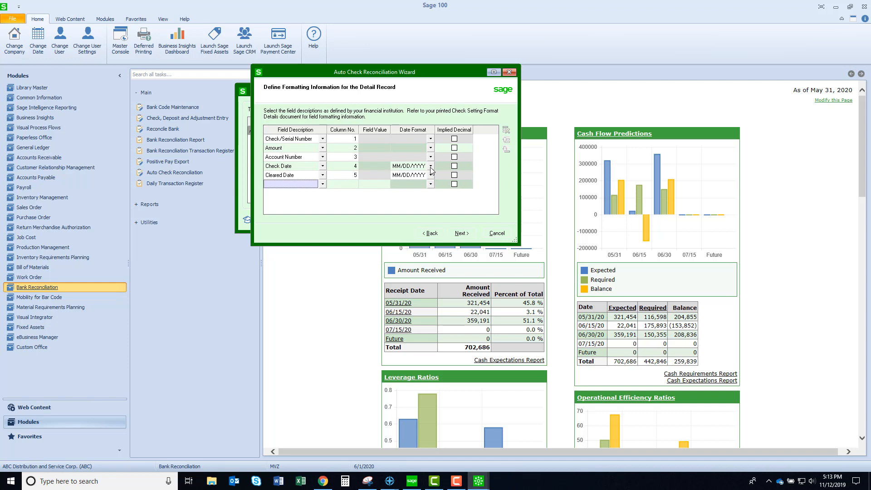
left_click(430, 165)
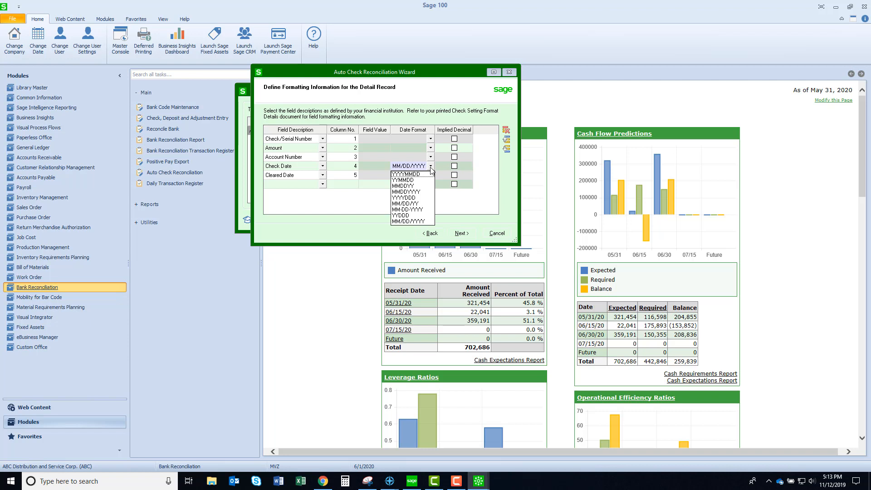
left_click(411, 220)
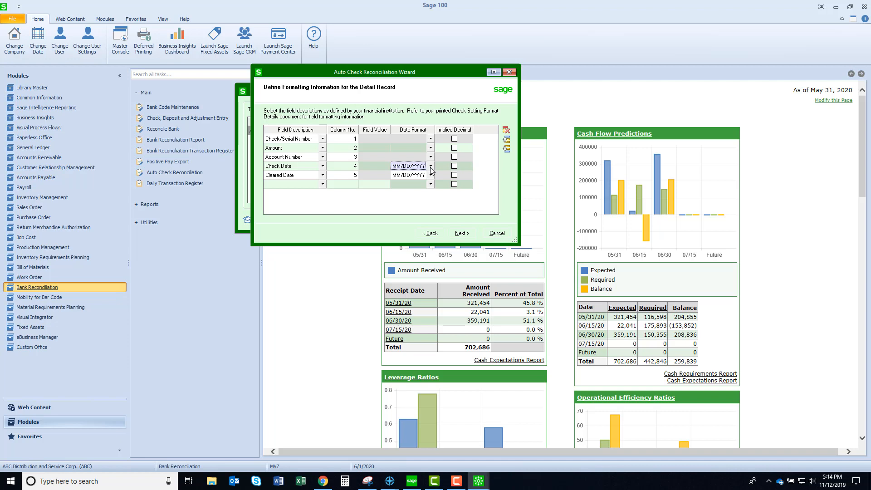
mouse_move(455, 152)
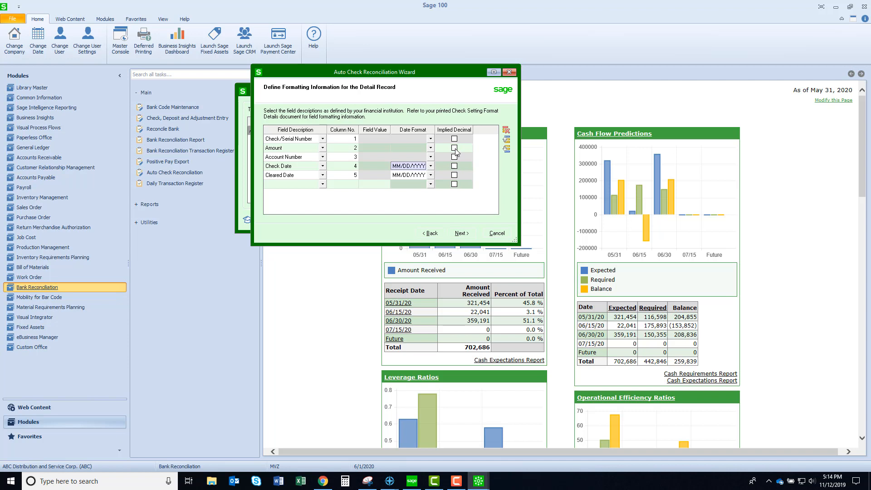
Toggle Implied Decimal for Amount on and back off, then continue to the file path and My Bank.csv name.
left_click(455, 148)
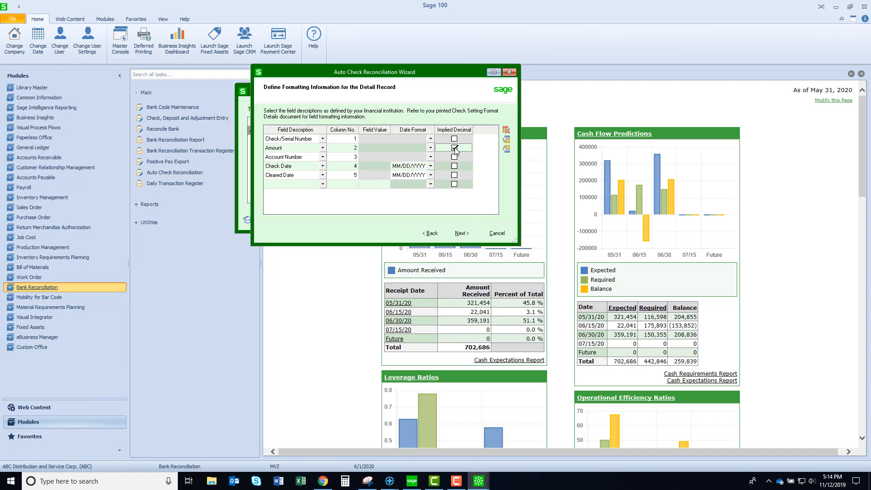
left_click(454, 148)
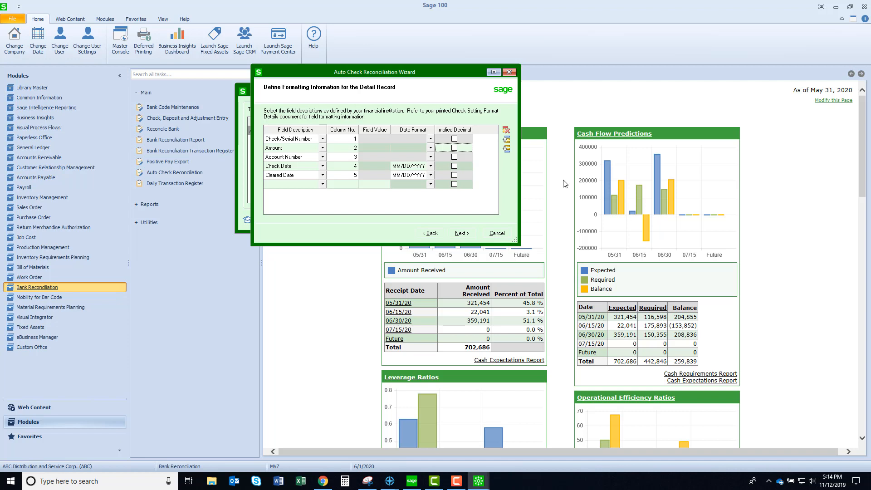
left_click(462, 233)
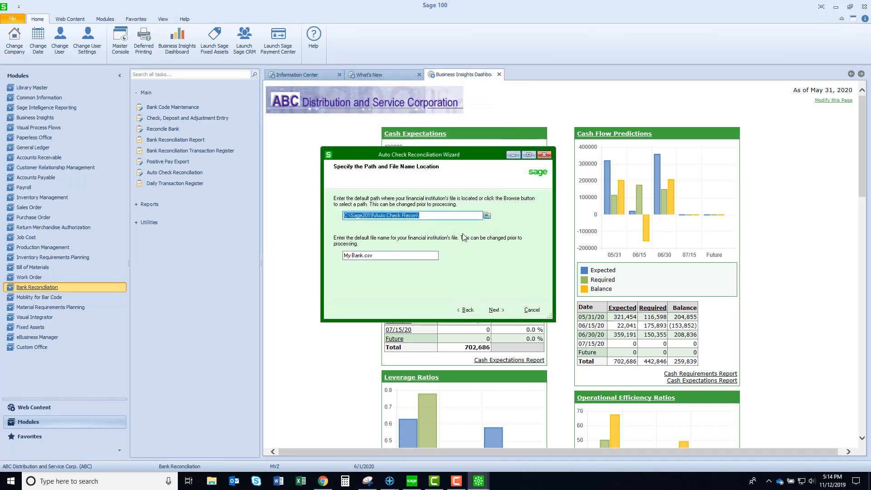
mouse_move(420, 229)
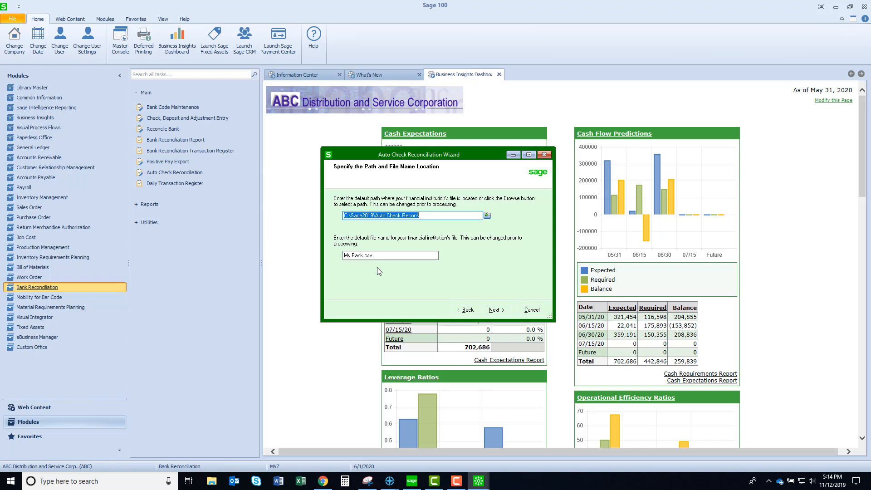
Keep the path and file retention defaults and finish the Auto Recon wizard.
left_click(494, 309)
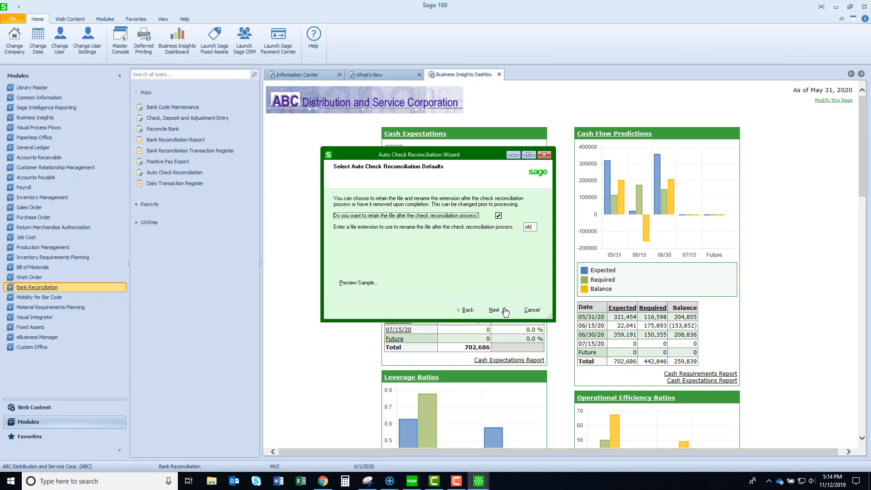
mouse_move(534, 270)
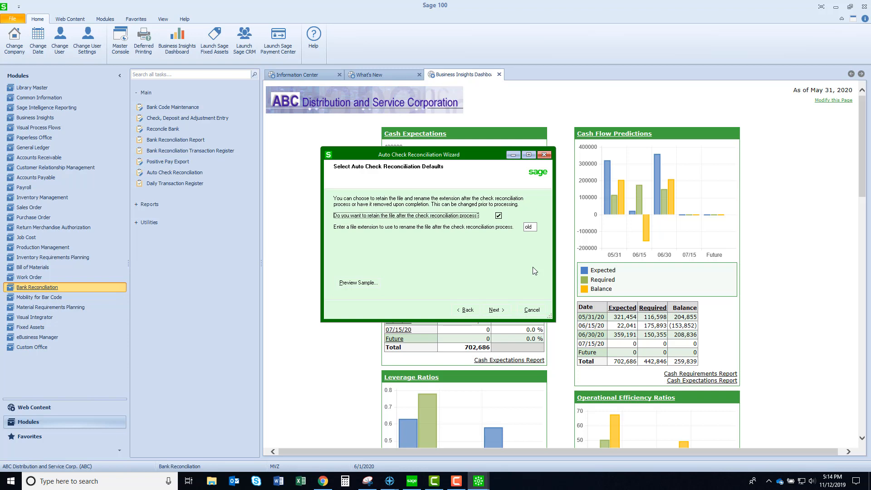
mouse_move(496, 310)
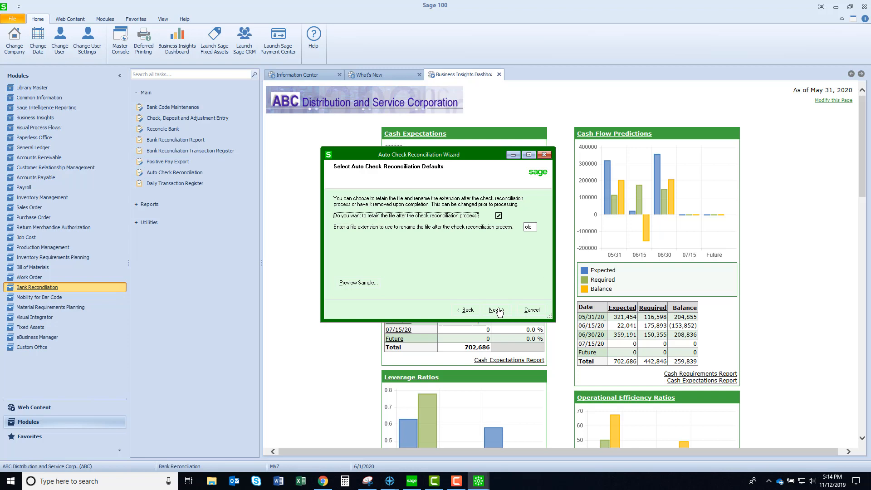
left_click(495, 309)
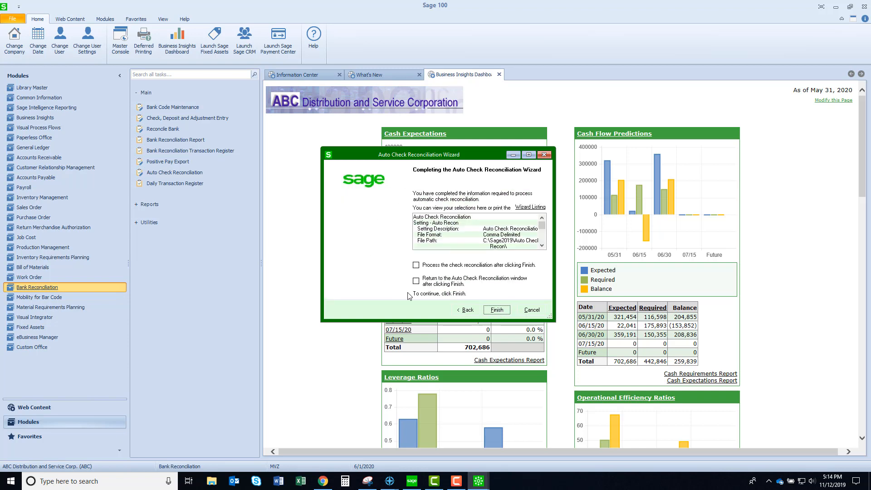
mouse_move(510, 336)
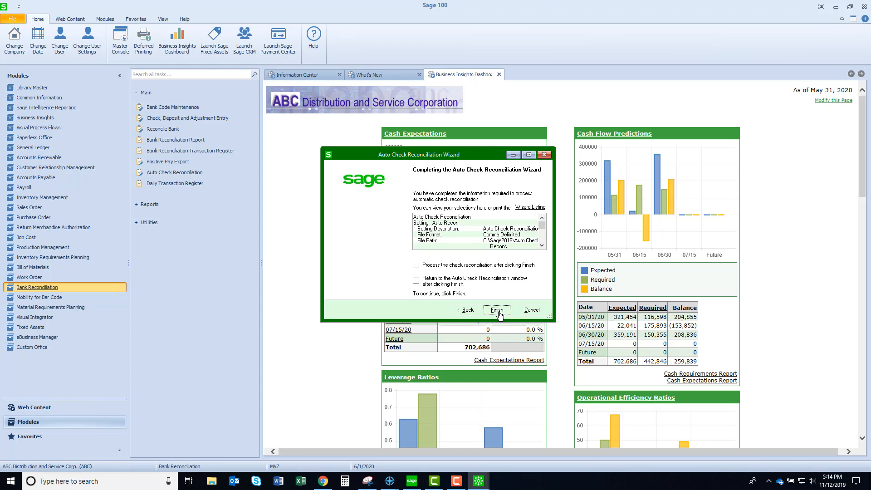
left_click(495, 310)
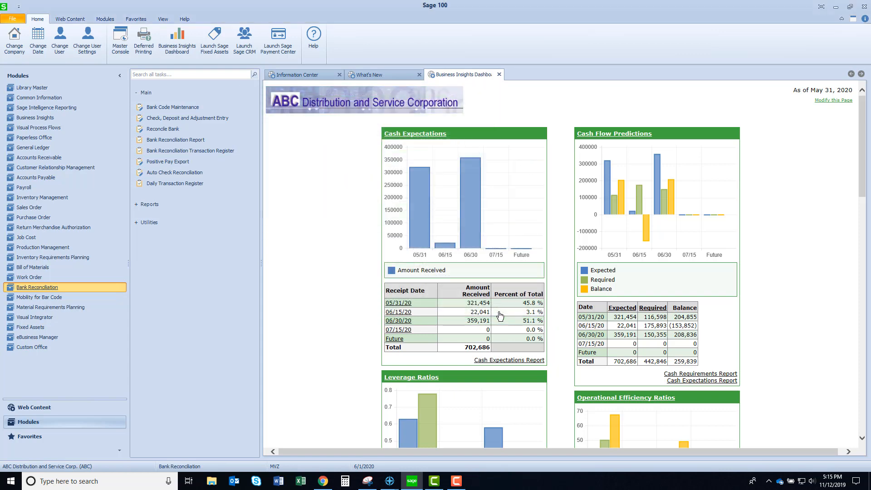